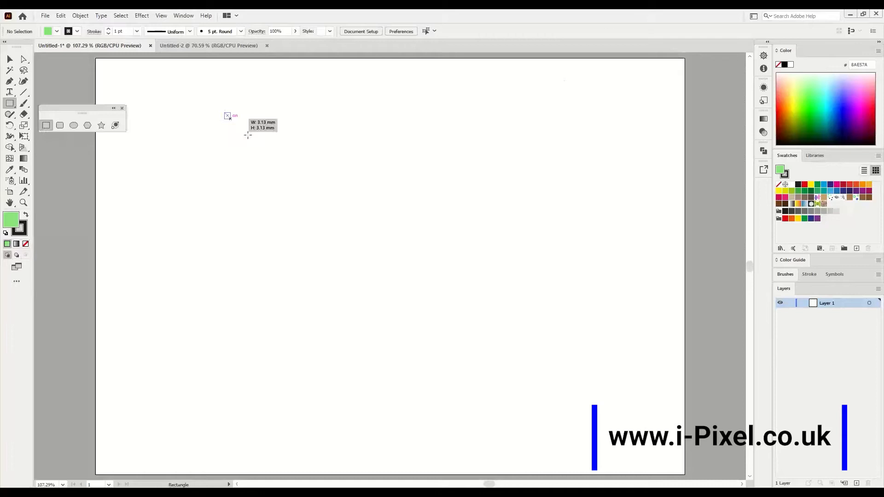
Draw a large light-green rectangle, about 173 by 146 mm, across the artboard
{"action": "left_click_drag", "start_coordinate": [225, 115], "coordinate": [566, 401]}
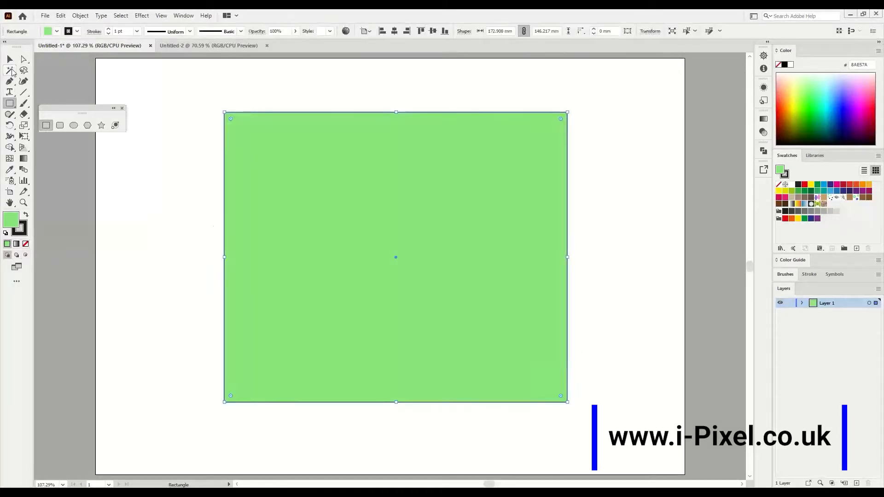
{"action": "left_click", "coordinate": [9, 59]}
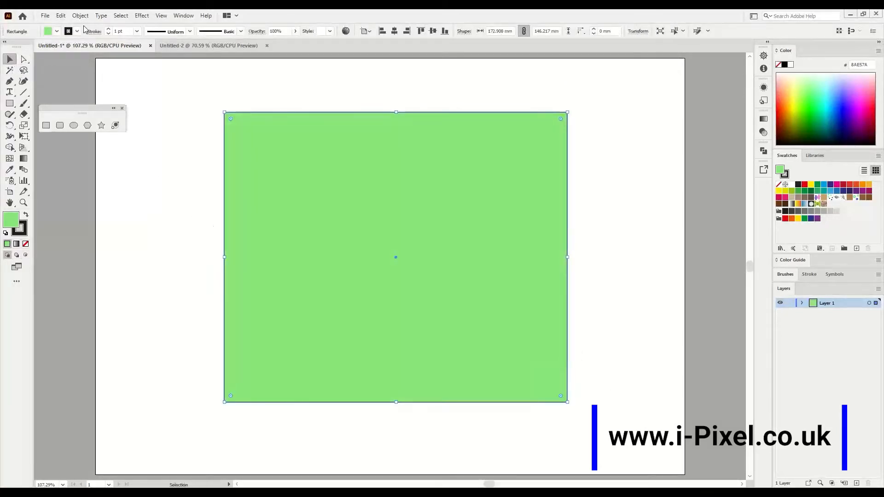
Split the rectangle into a 15-row, 12-column grid with 1 mm gutters and 0.25 pt strokes
{"action": "left_click", "coordinate": [80, 16]}
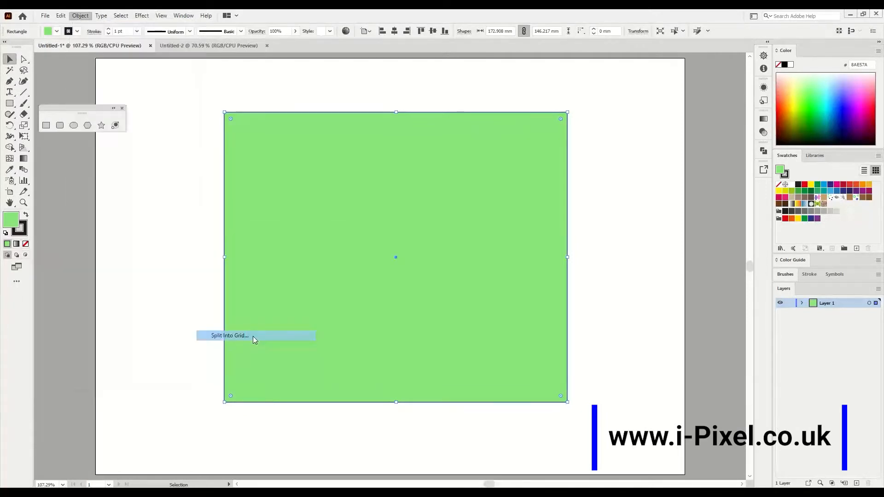
{"action": "left_click", "coordinate": [228, 336]}
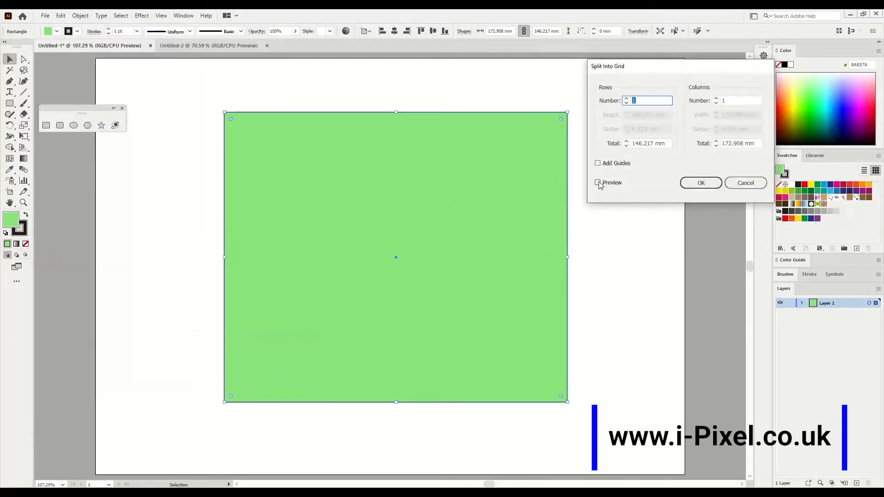
{"action": "left_click", "coordinate": [597, 182]}
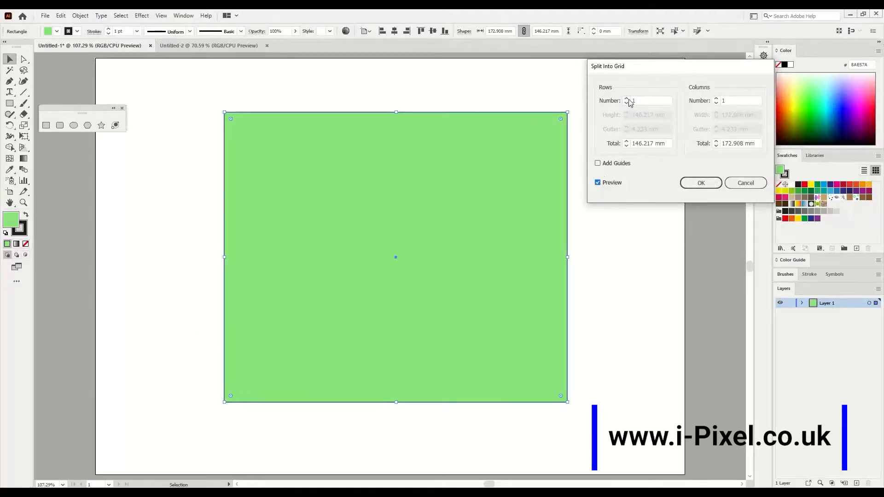
{"action": "type", "text": "6"}
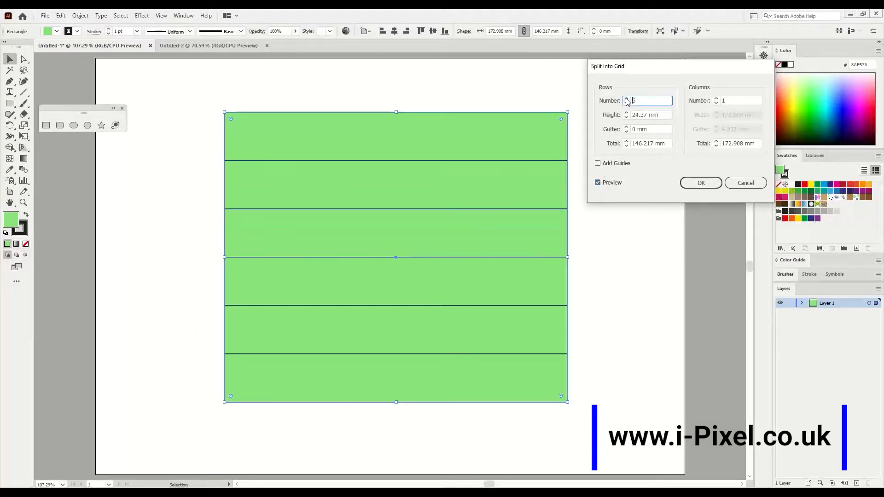
{"action": "type", "text": "11"}
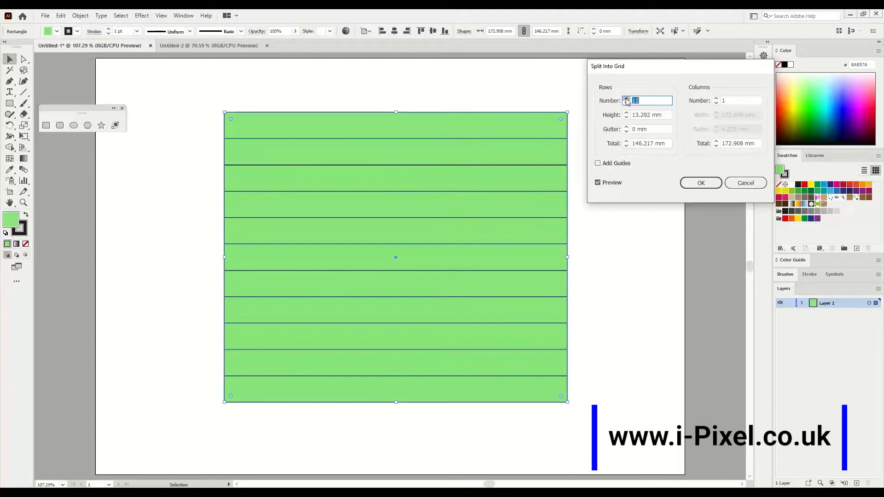
{"action": "left_click", "coordinate": [626, 99]}
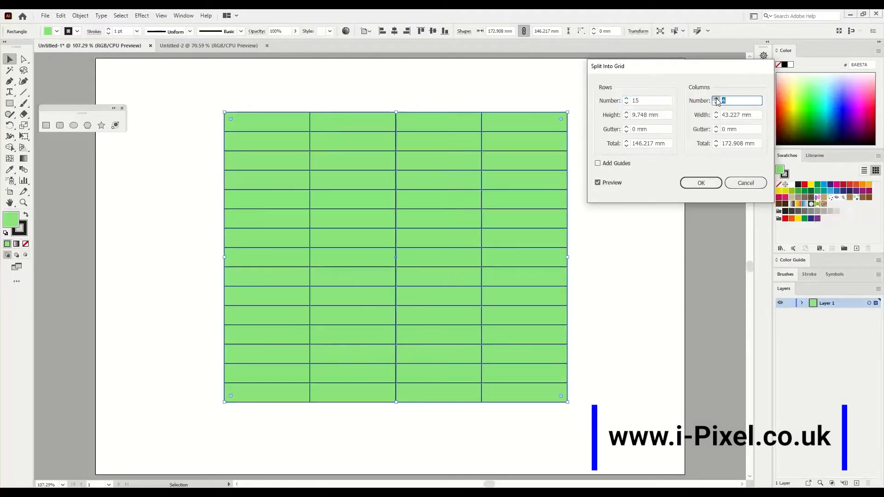
{"action": "type", "text": "11"}
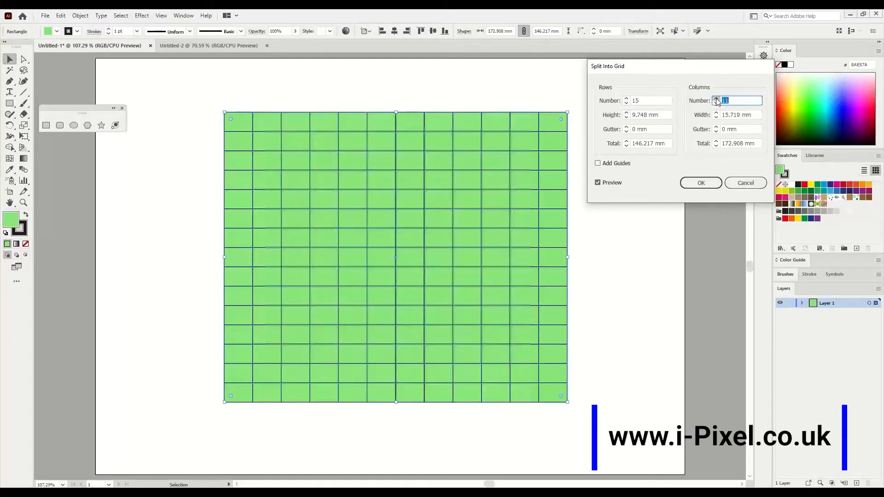
{"action": "type", "text": "12"}
{"action": "left_click", "coordinate": [741, 130]}
{"action": "type", "text": "1"}
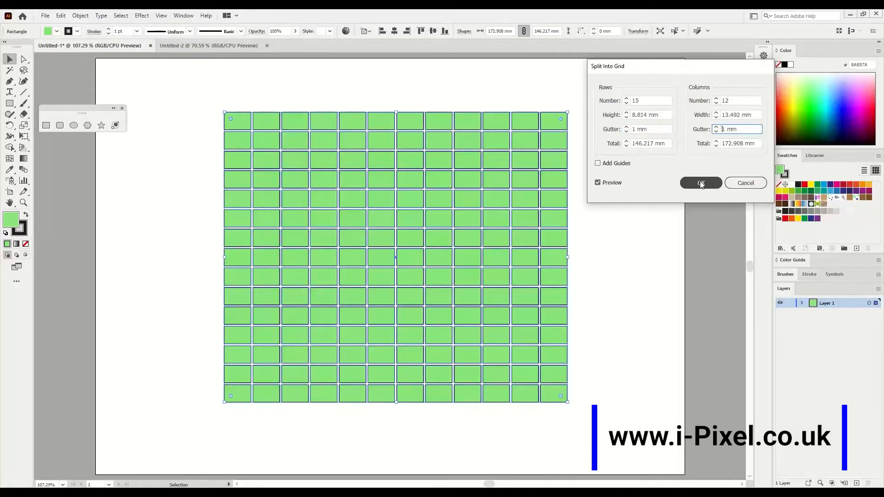
{"action": "left_click", "coordinate": [701, 182]}
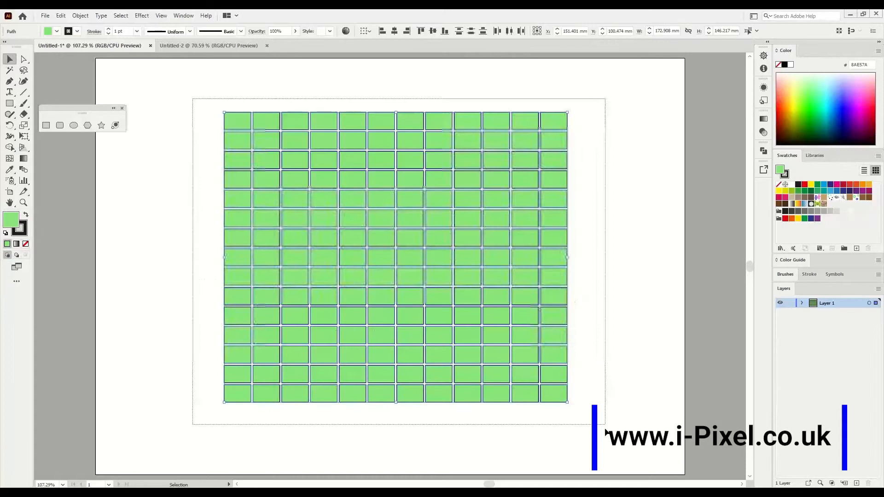
{"action": "left_click", "coordinate": [137, 31]}
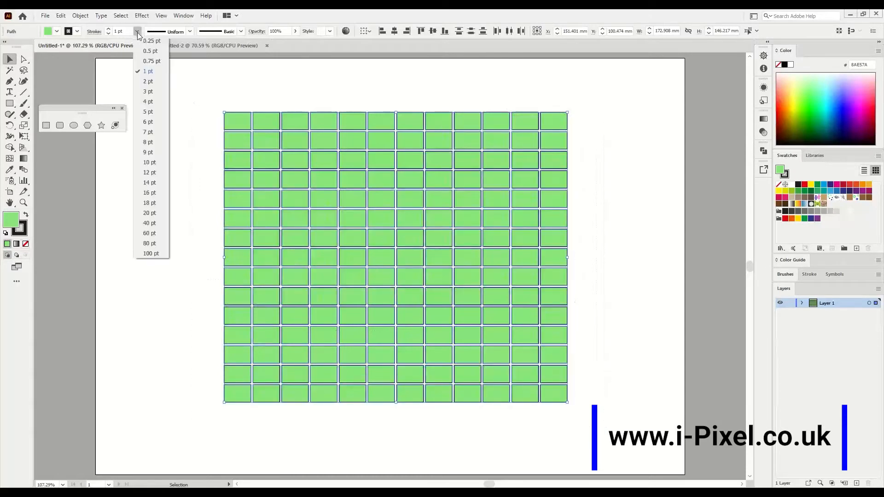
{"action": "left_click", "coordinate": [151, 40]}
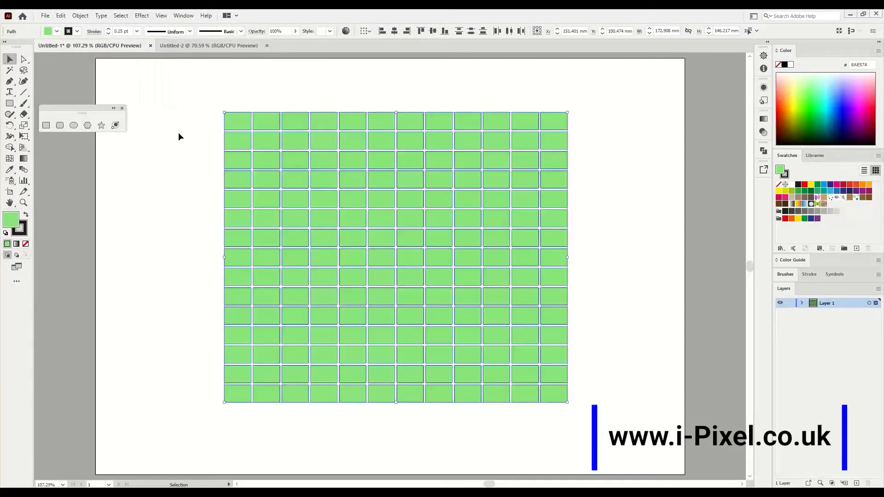
Marquee-select every grid tile and group them into a single object
{"action": "right_click", "coordinate": [324, 257]}
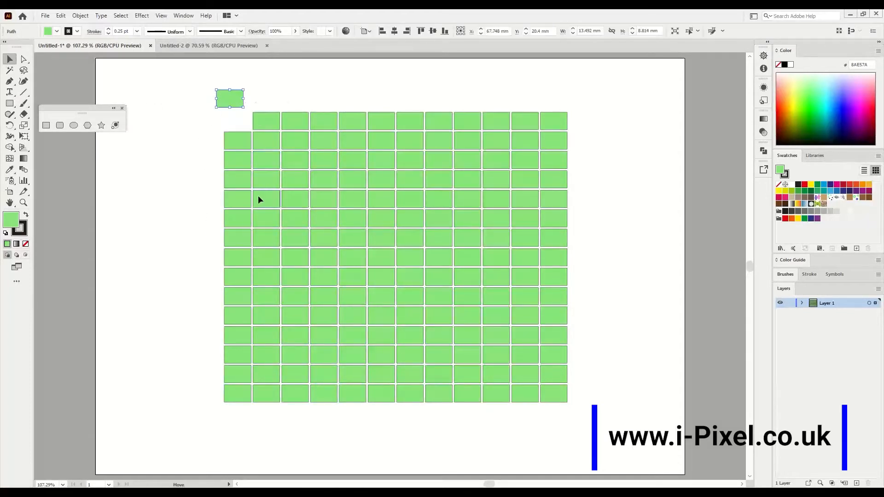
{"action": "left_click_drag", "start_coordinate": [229, 98], "coordinate": [238, 121]}
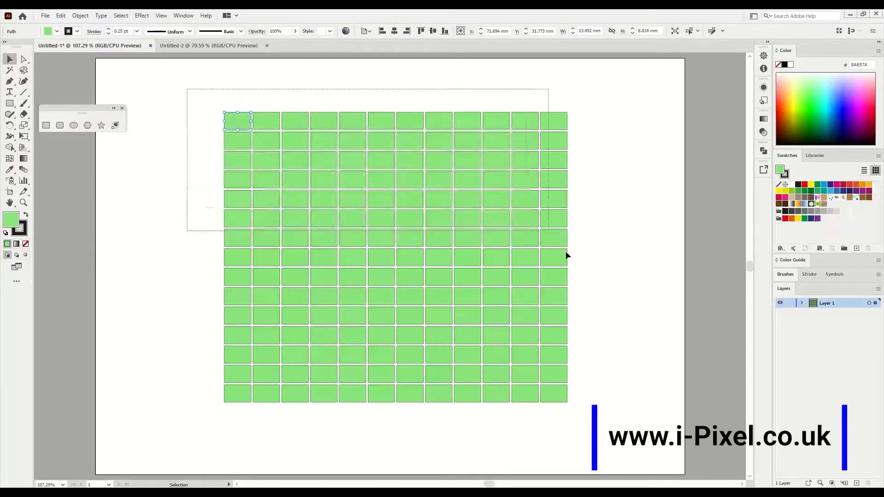
{"action": "right_click", "coordinate": [409, 206]}
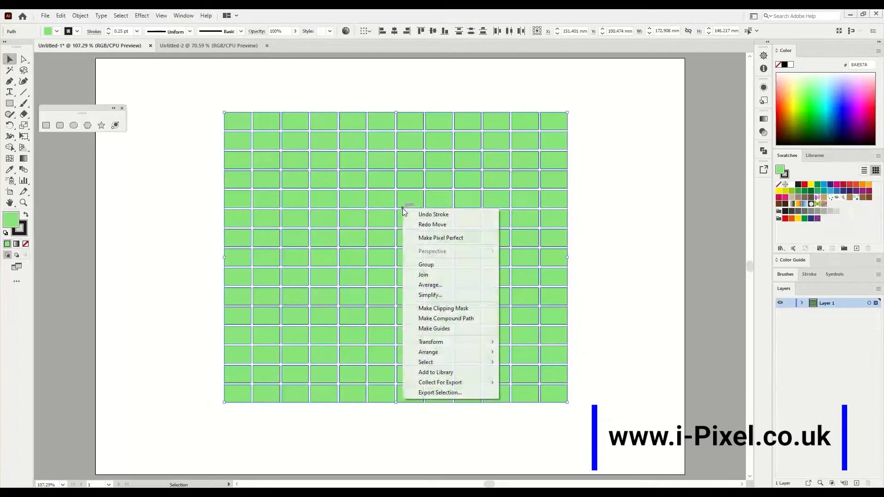
{"action": "mouse_move", "coordinate": [426, 264]}
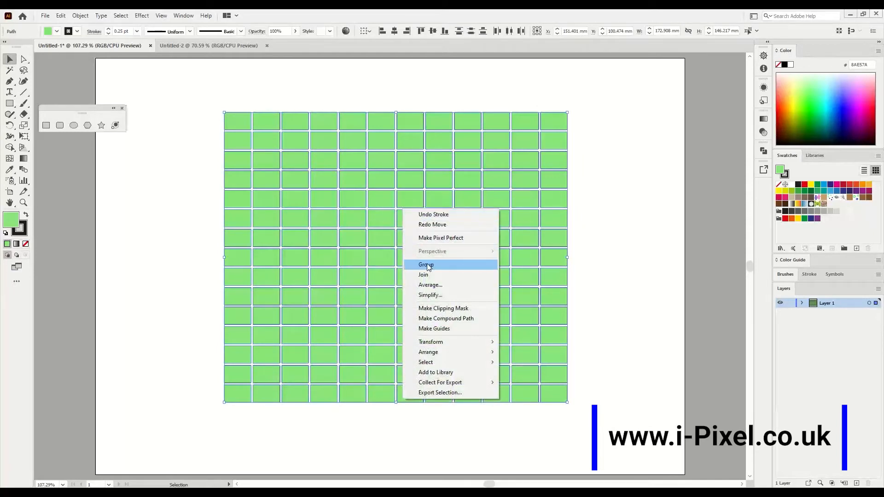
{"action": "left_click", "coordinate": [426, 264]}
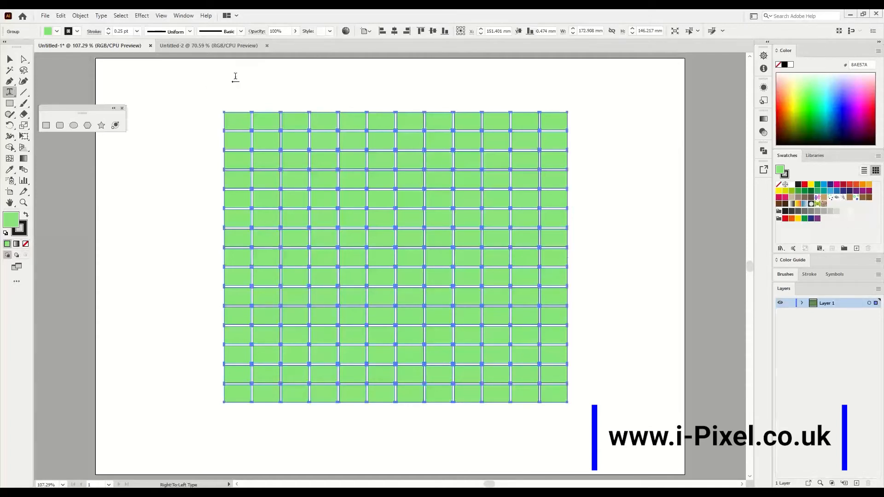
Type bold 'SDSDSDS' and enlarge it diagonally over the tile grid
{"action": "type", "text": "SDSDSDS"}
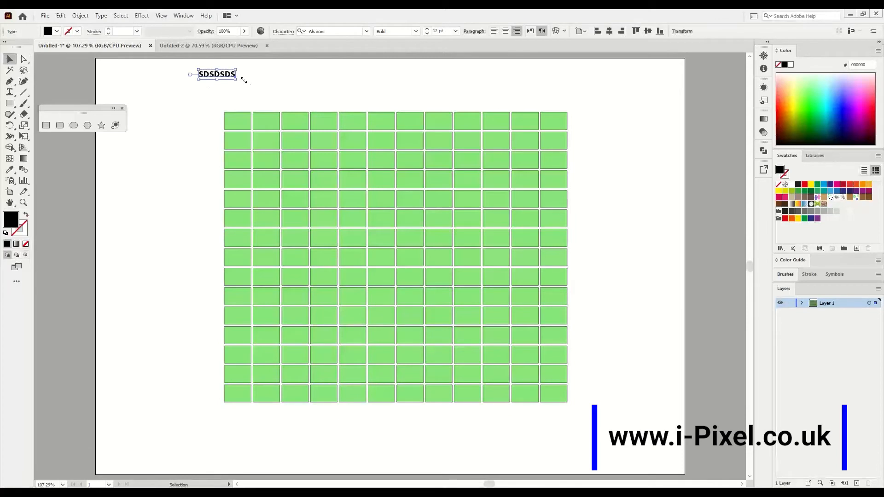
{"action": "left_click_drag", "start_coordinate": [234, 80], "coordinate": [581, 143]}
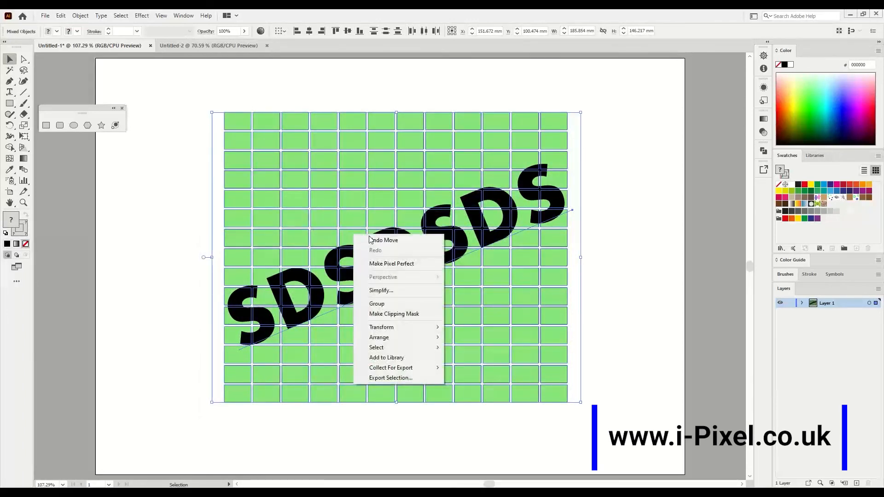
{"action": "mouse_move", "coordinate": [393, 314]}
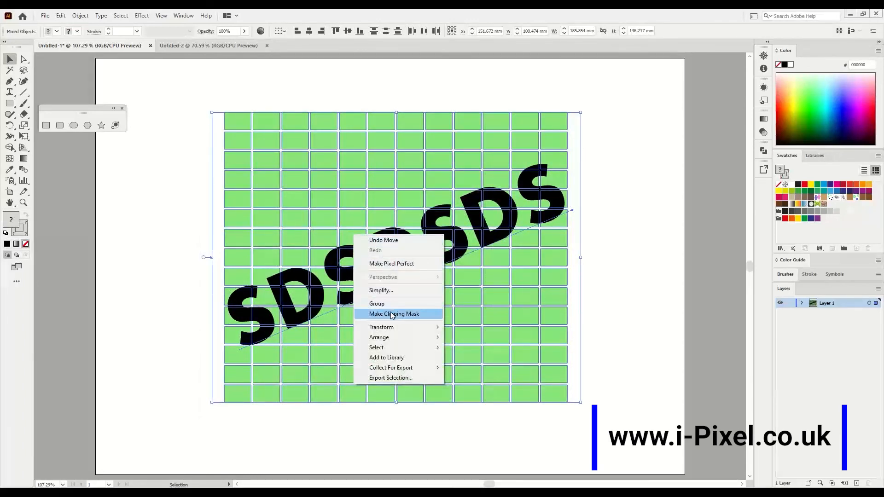
Make a clipping mask so the SDSDSDS lettering shows only the green tiles
{"action": "left_click", "coordinate": [394, 314]}
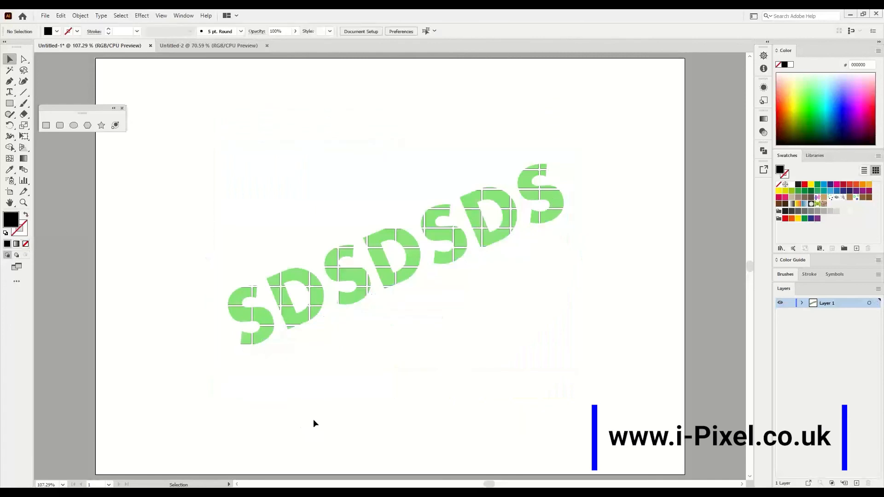